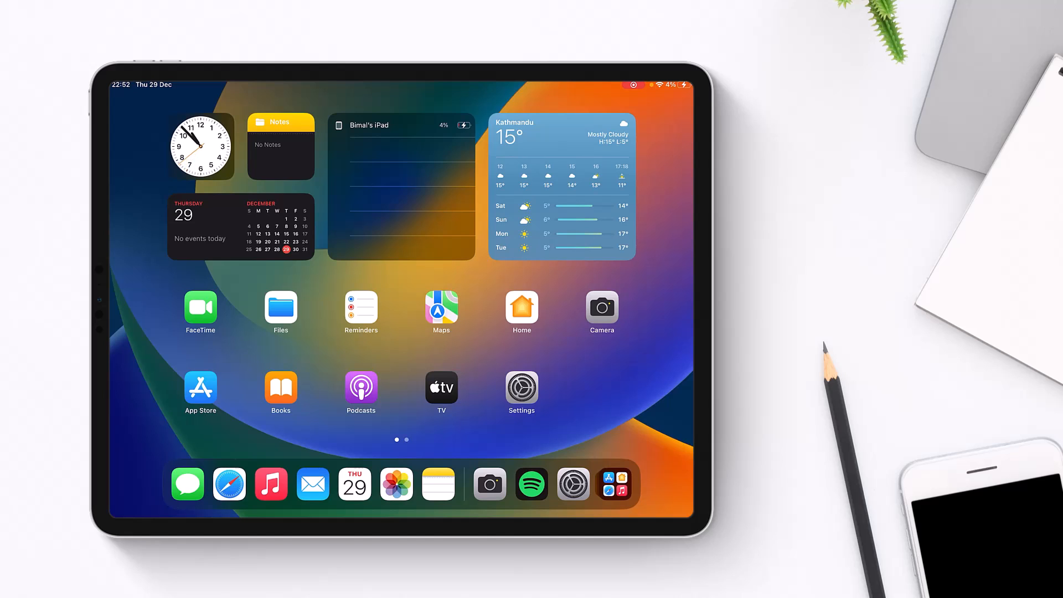
Try the Spotify app, then launch Safari and load the signed-in web player at open.spotify.com.
click(531, 484)
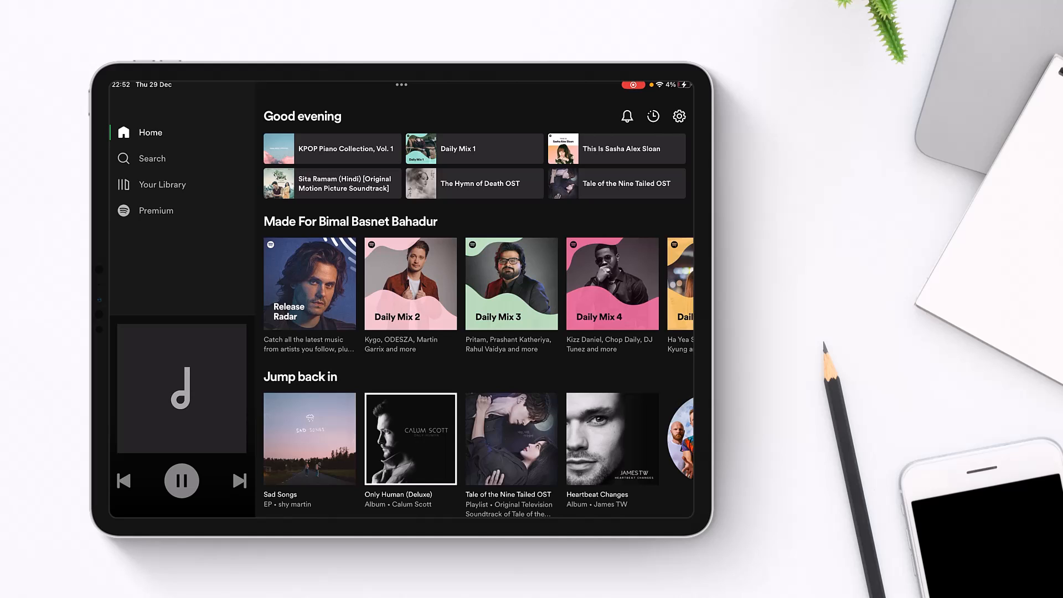
click(155, 211)
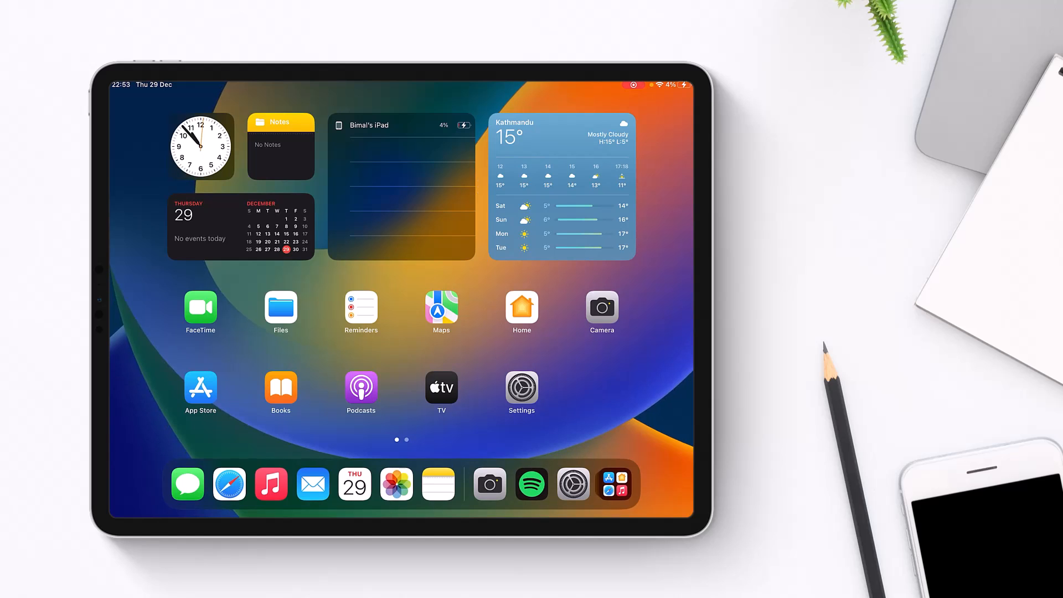
click(228, 483)
text(spotify.com)
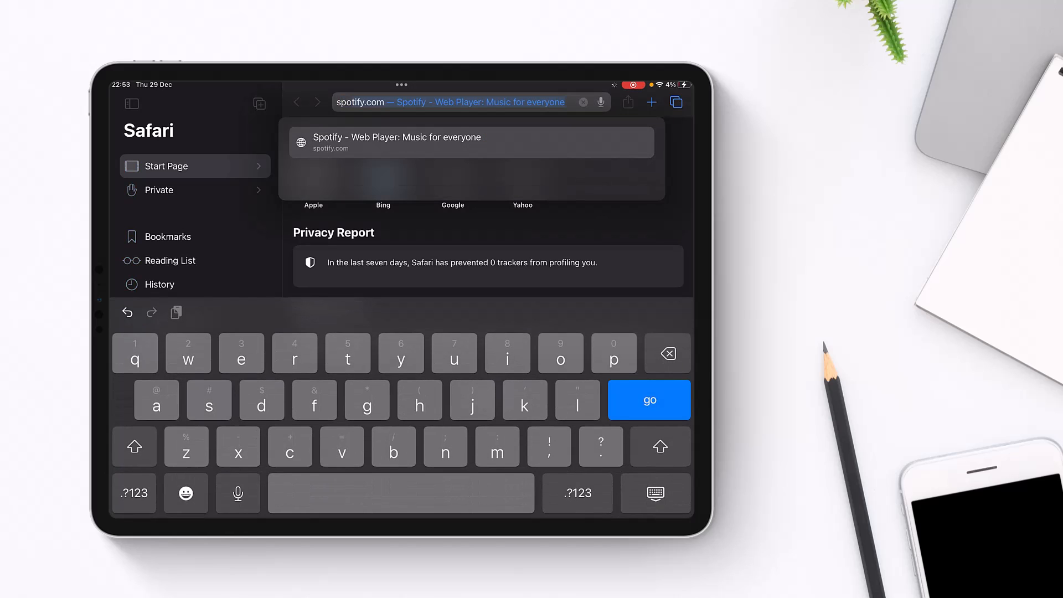
click(468, 102)
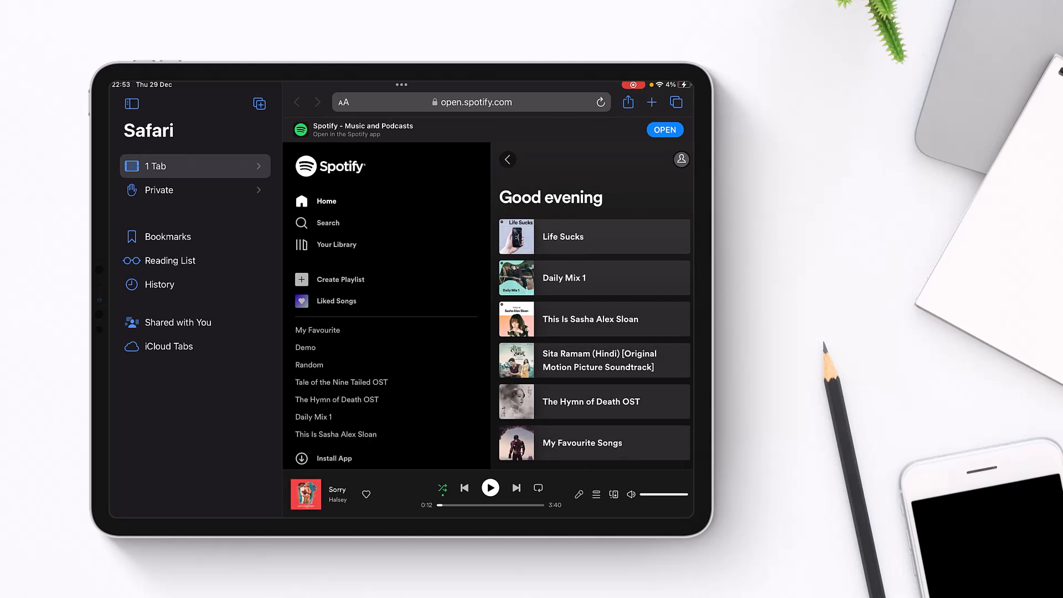
Browse the home feed, then open the profile menu listing Account, Profile, Settings and Log out.
scroll(down, 3)
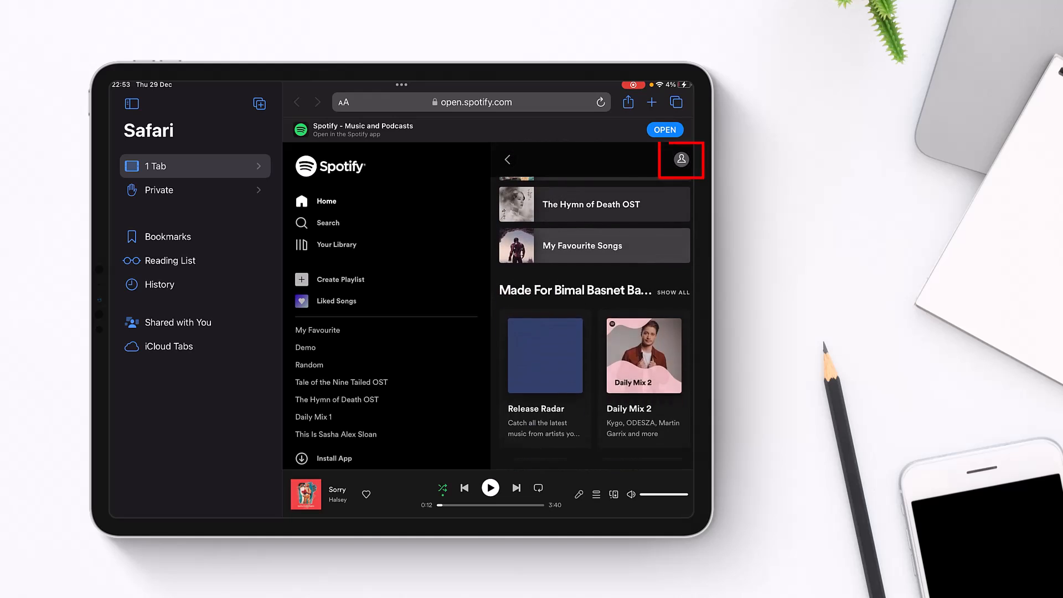
scroll(up, 3)
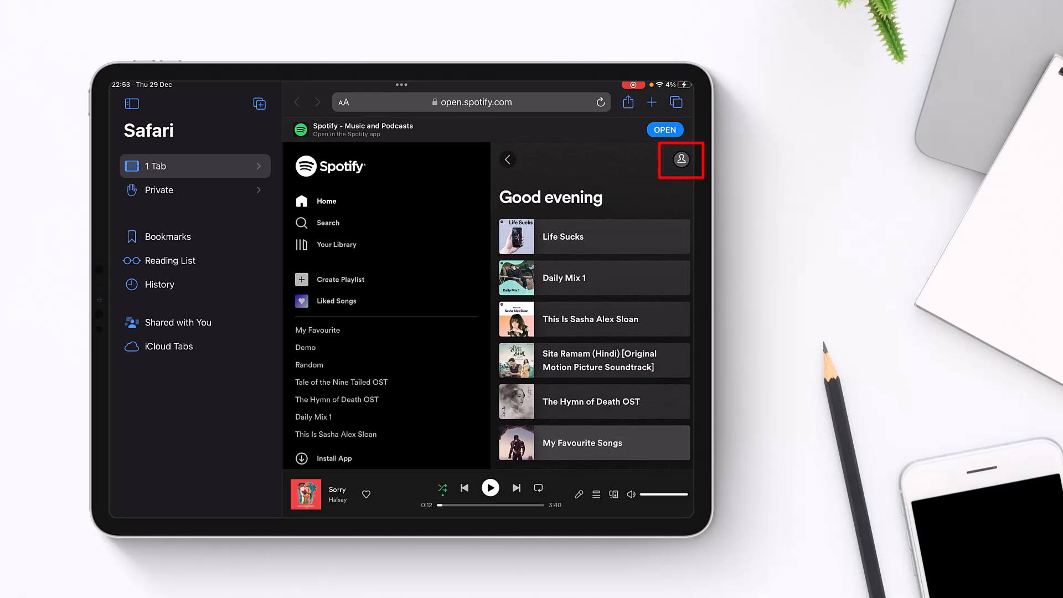
click(680, 160)
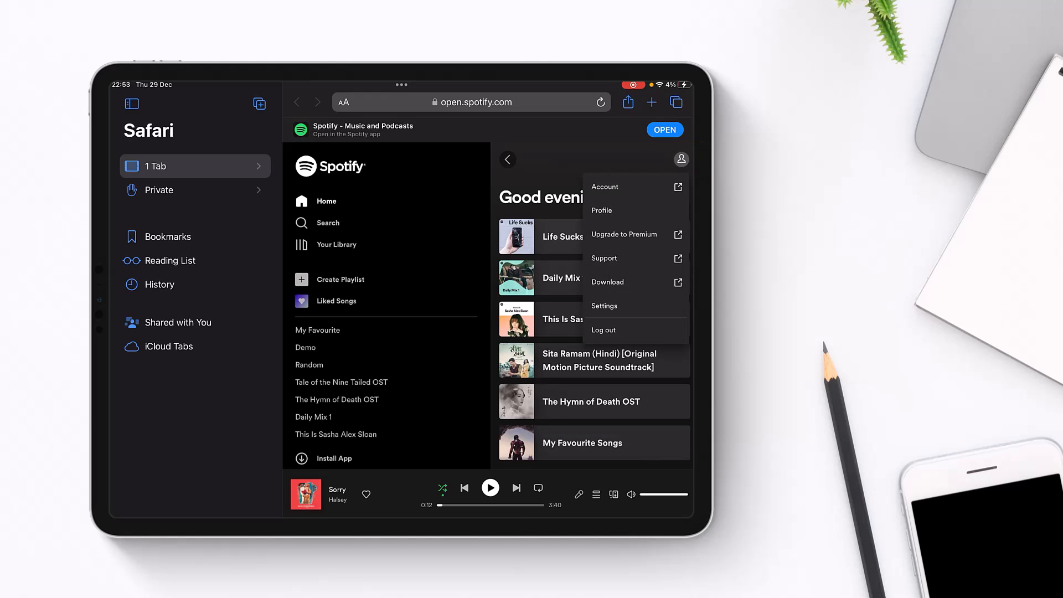
mouse_move(624, 233)
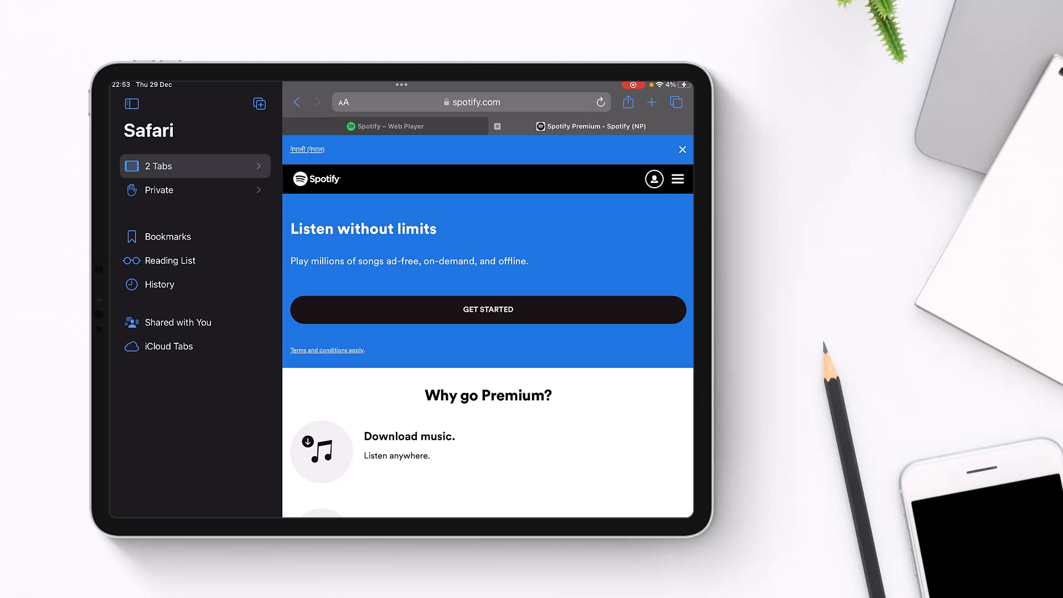
Start Premium sign-up via GET STARTED, reaching the Premium Individual checkout in a second tab.
click(470, 102)
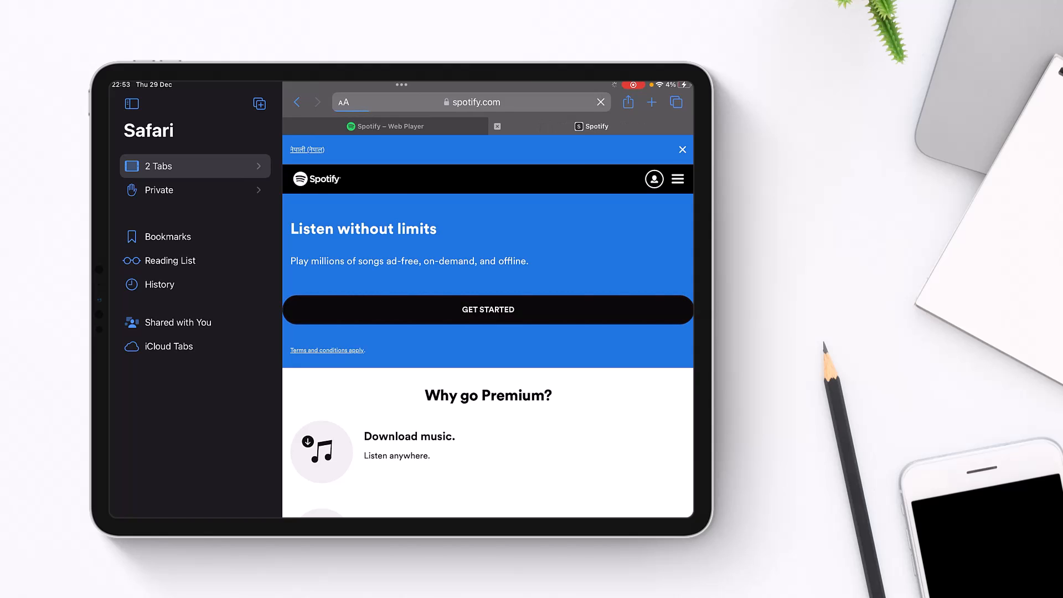
click(487, 309)
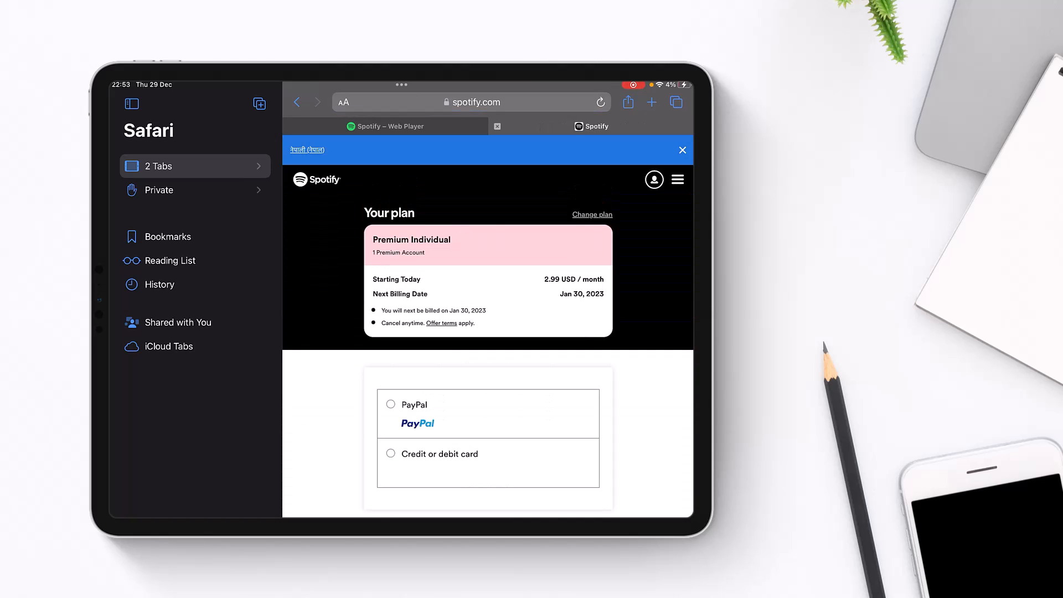
Review the credit or debit card form: card number, expiry, security code, down to BUY NOW.
scroll(down, 3)
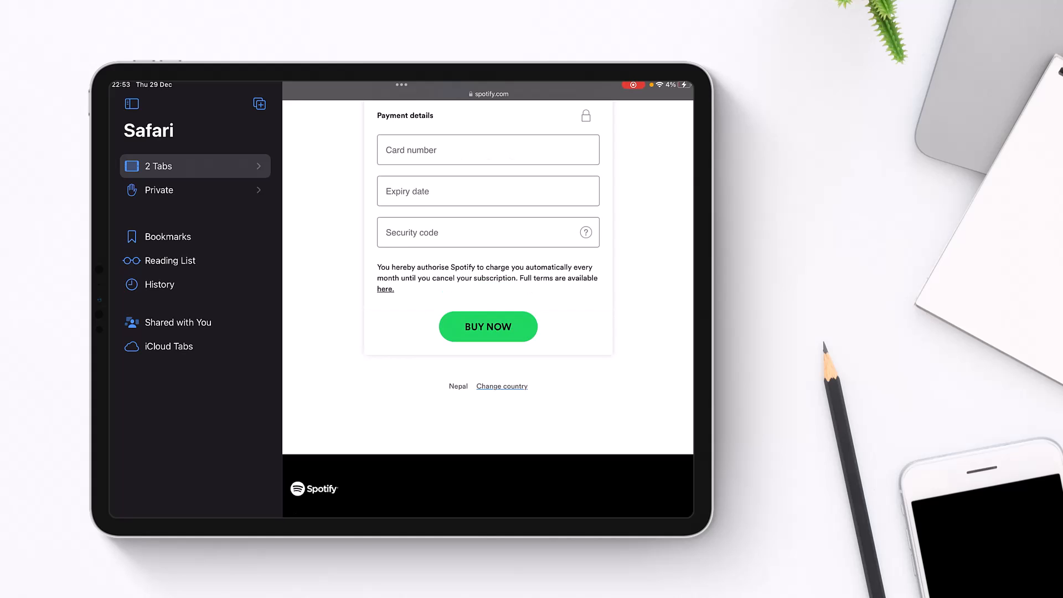
scroll(up, 3)
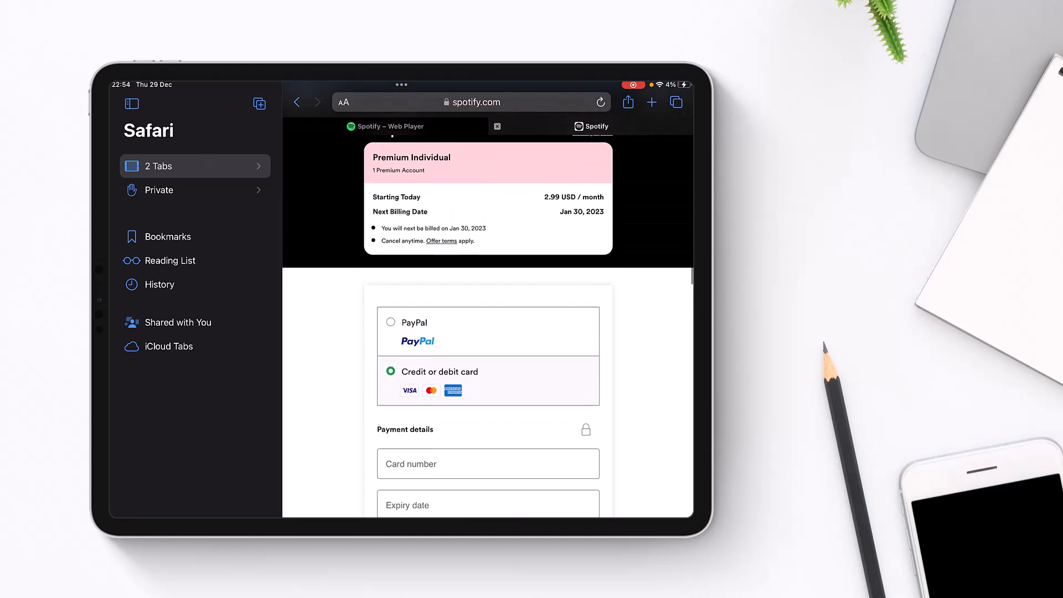
scroll(up, 3)
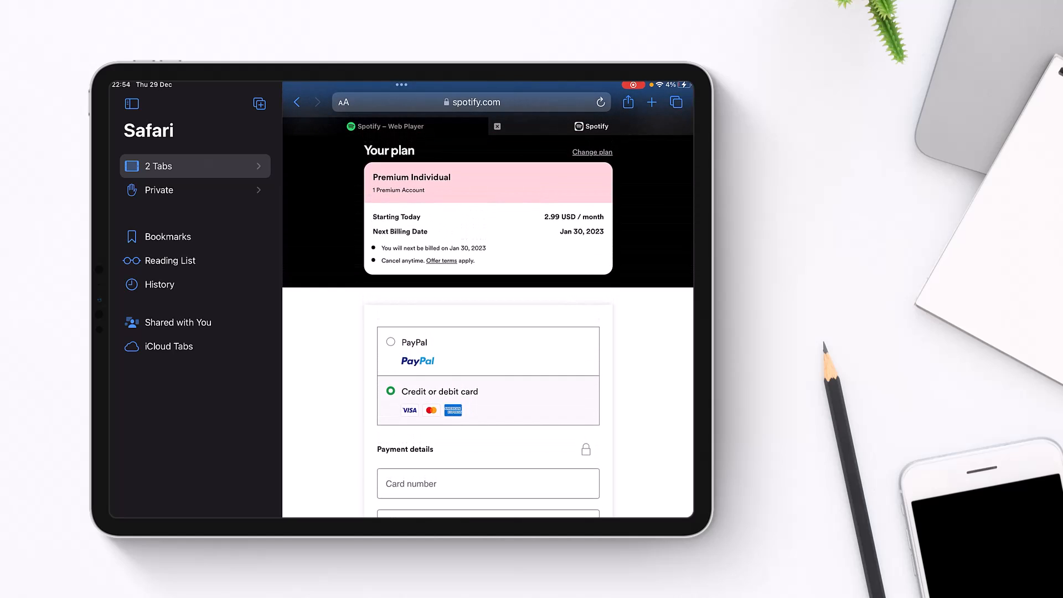